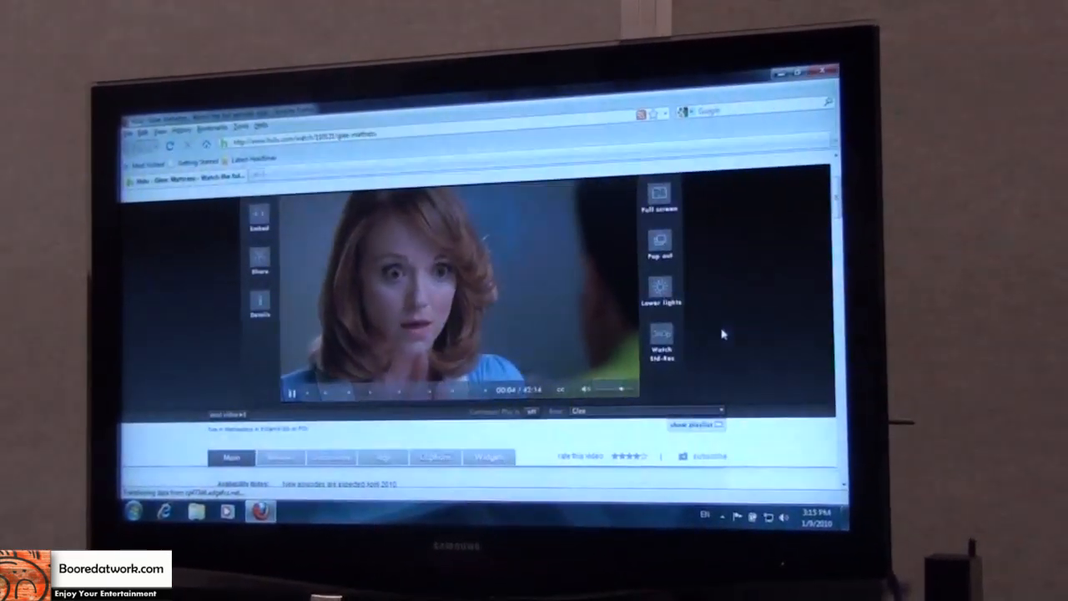
# Switch the playing Hulu episode to full-screen so it fills the television display
pyautogui.click(658, 193)
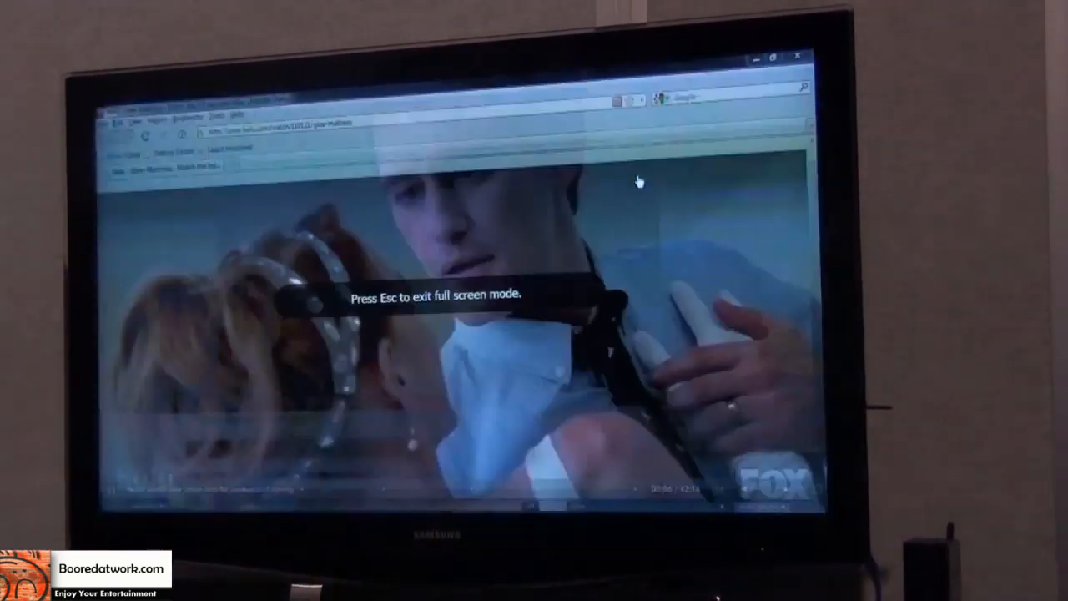